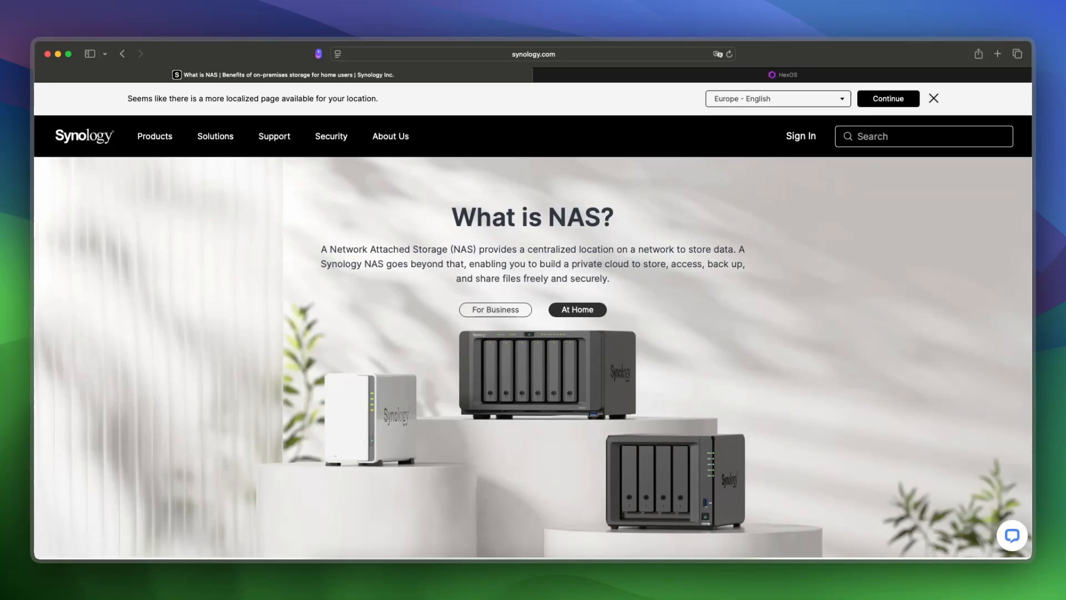
# Bring the HexOS homepage tab to the front instead of Synology's 'What is NAS?' page.
pyautogui.click(784, 75)
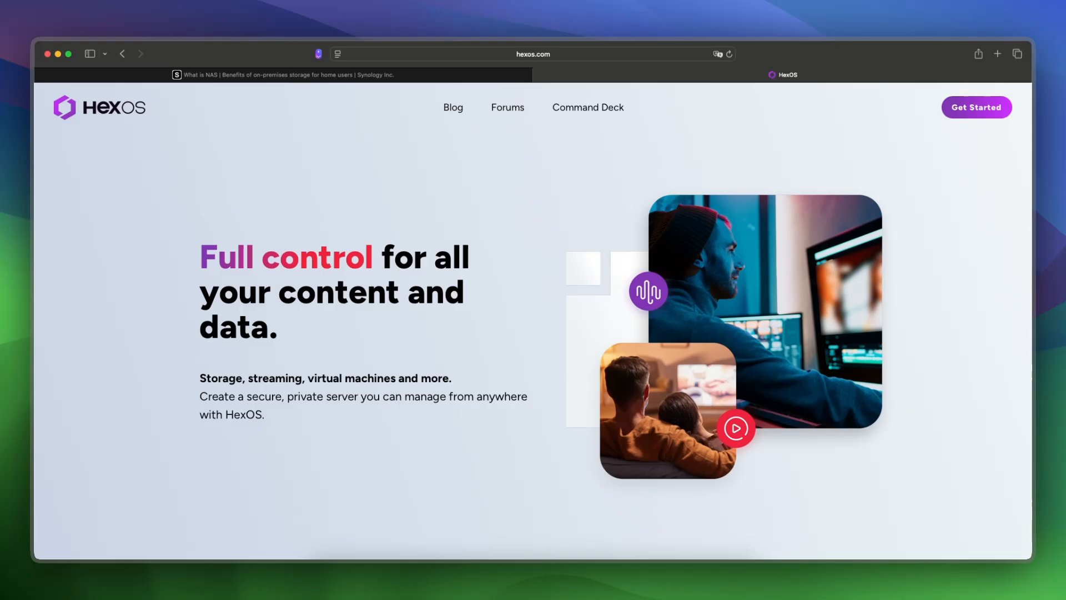
pyautogui.click(280, 75)
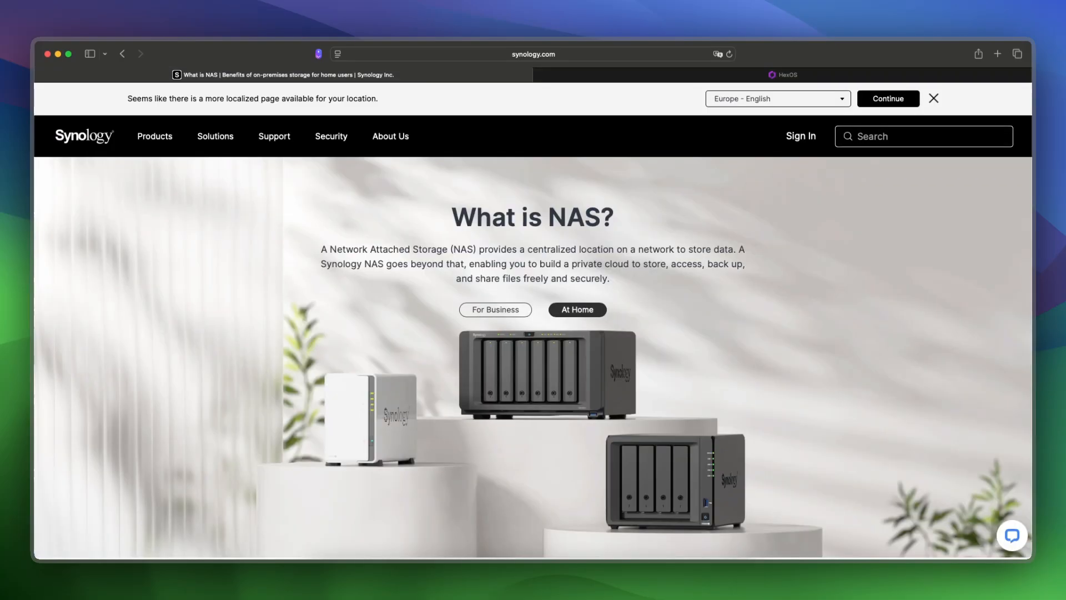
pyautogui.scroll(-3)
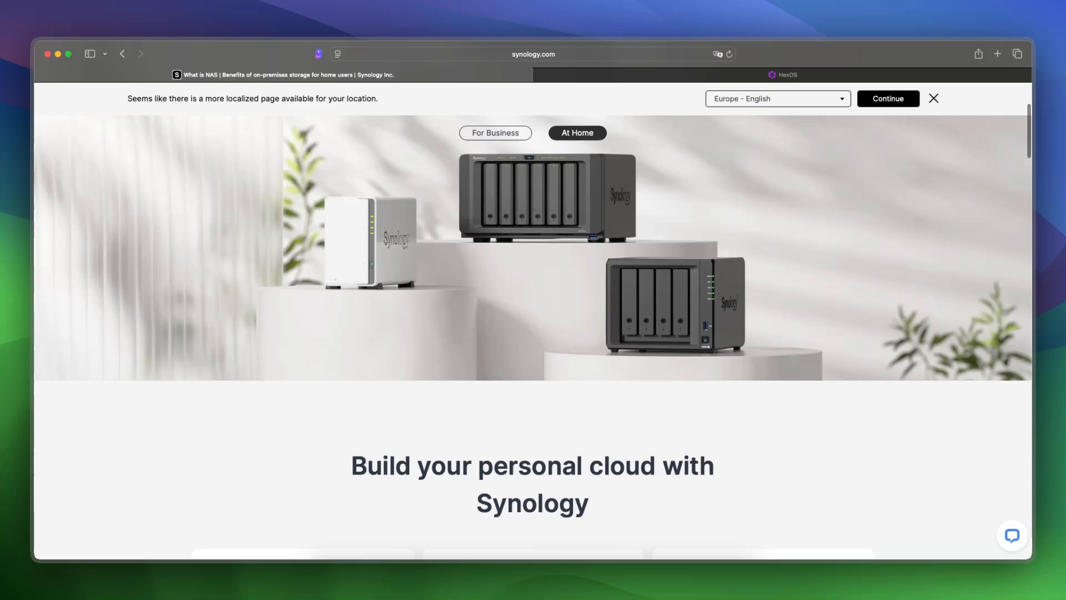
pyautogui.scroll(-3)
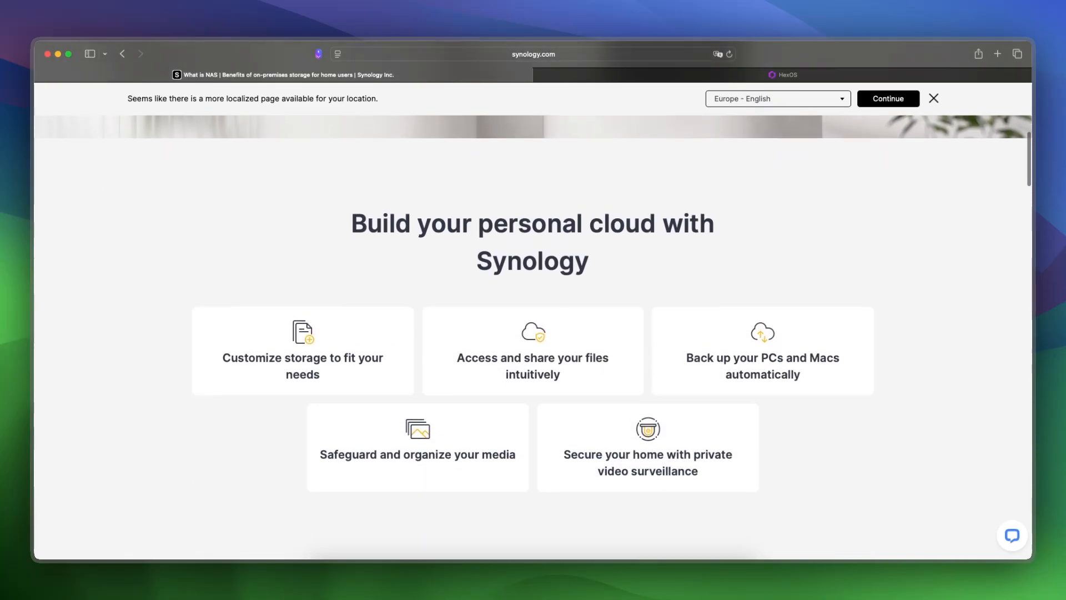
pyautogui.scroll(-3)
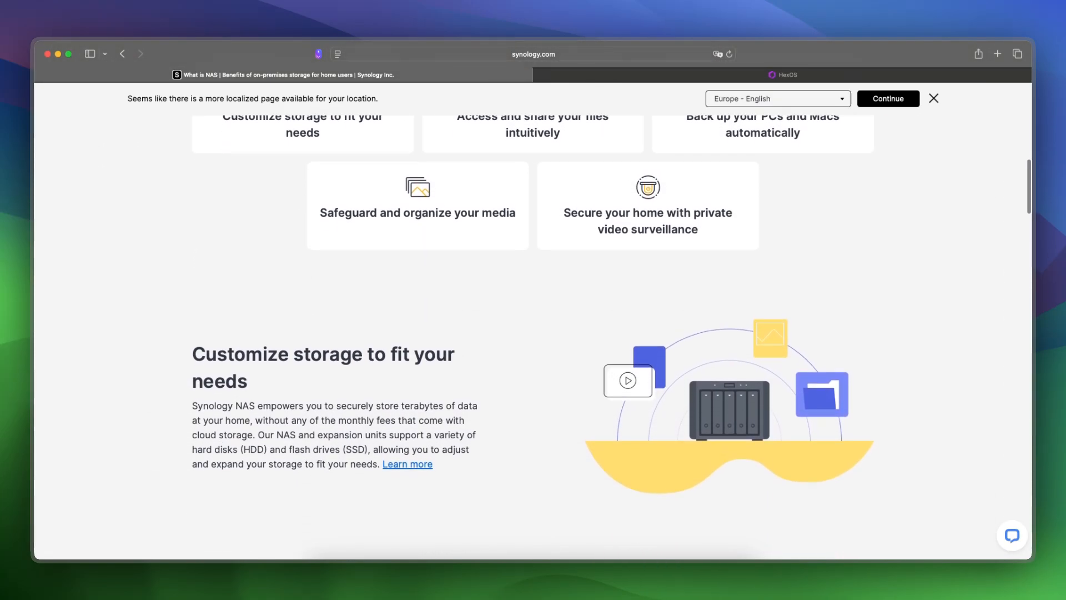
pyautogui.scroll(-3)
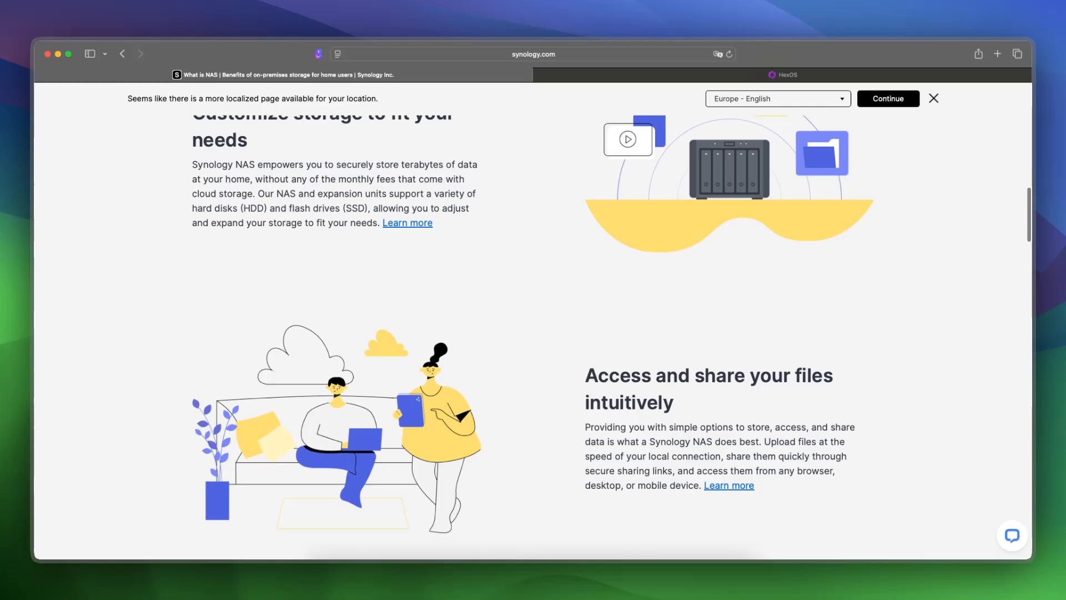
pyautogui.scroll(-3)
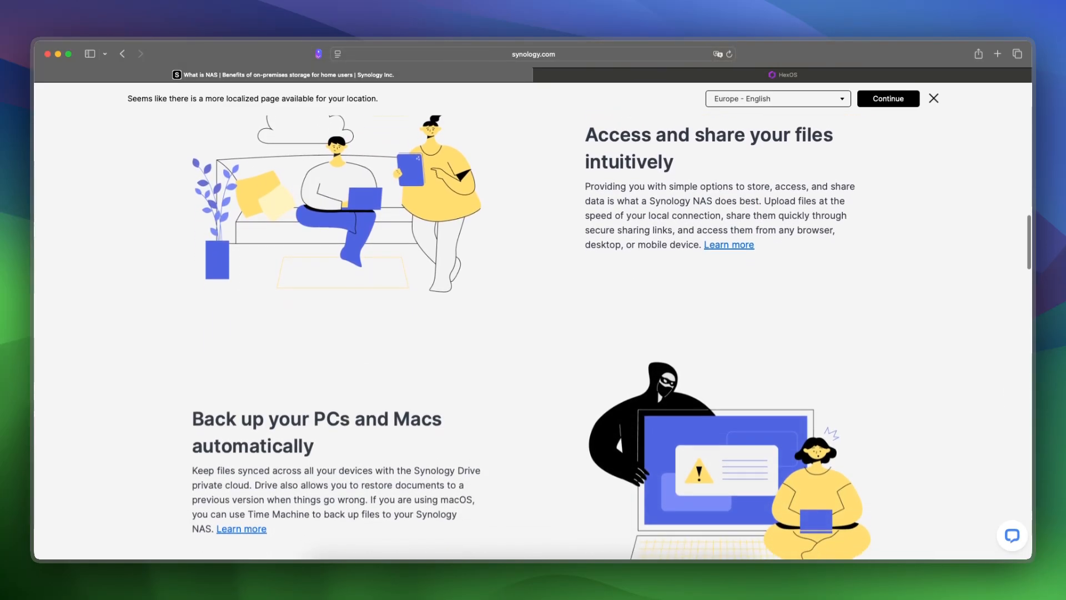
pyautogui.scroll(-3)
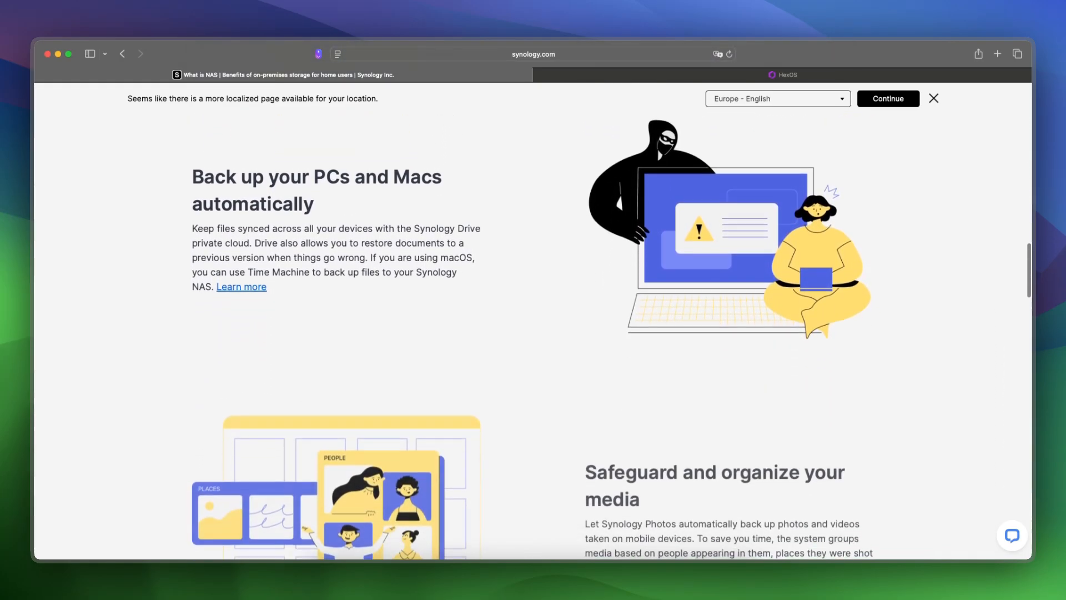
pyautogui.scroll(-3)
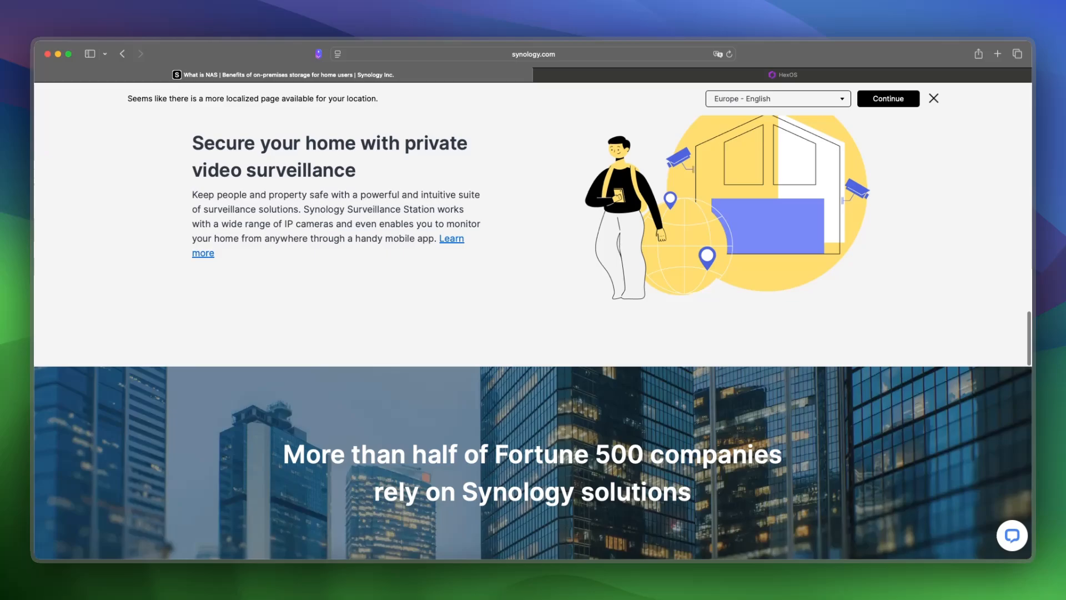
pyautogui.scroll(-3)
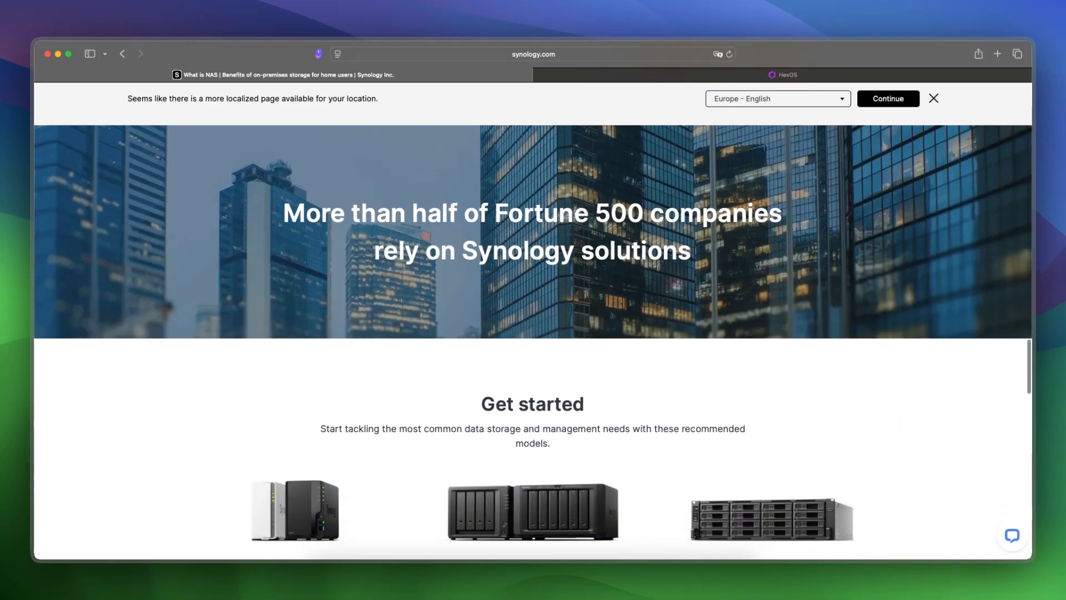
pyautogui.scroll(-3)
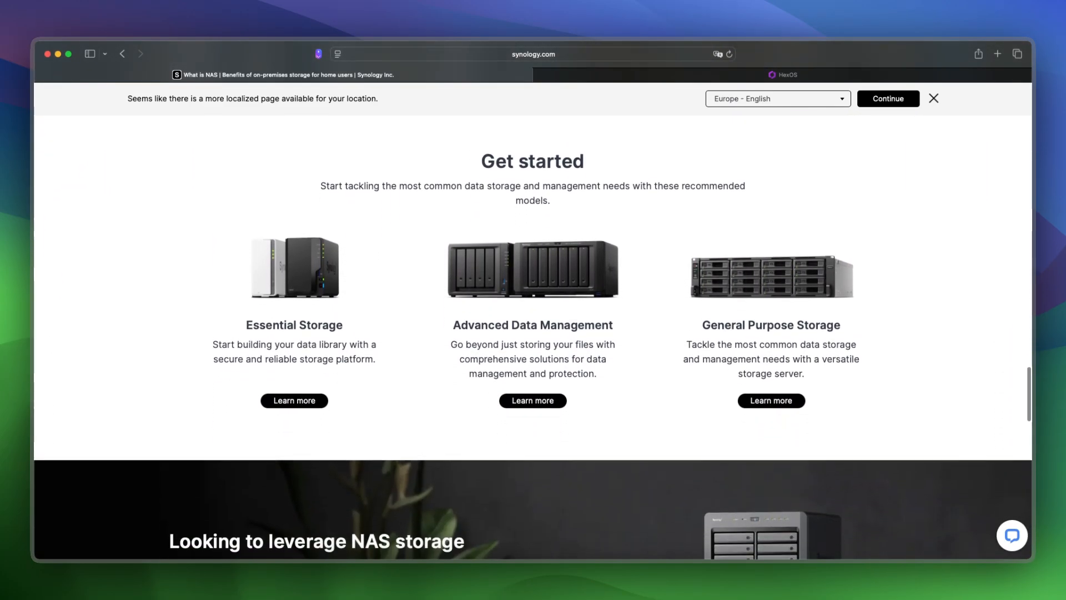
pyautogui.scroll(-3)
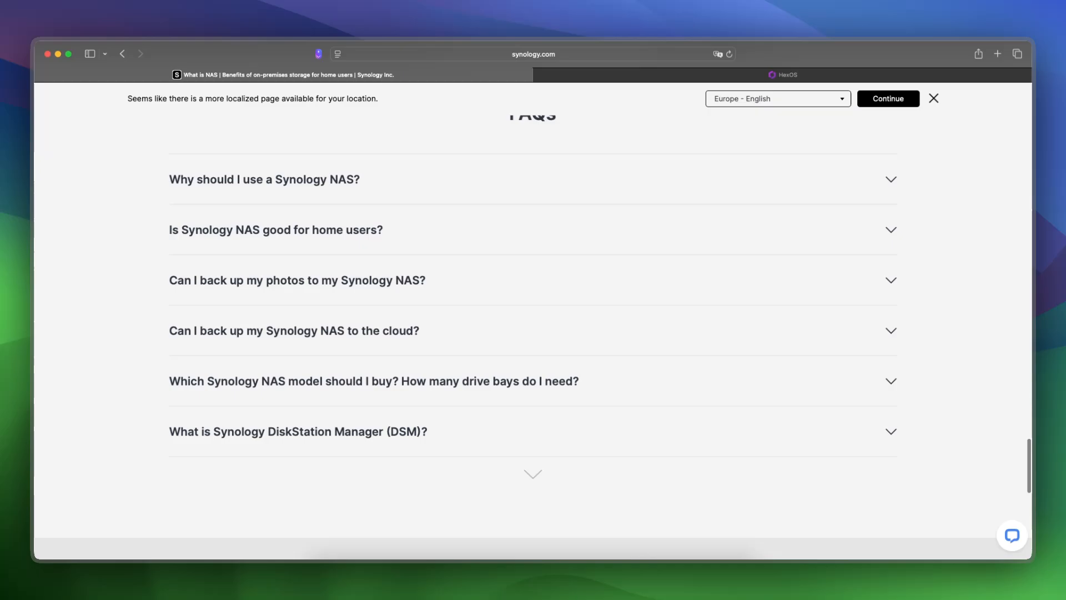
pyautogui.scroll(-3)
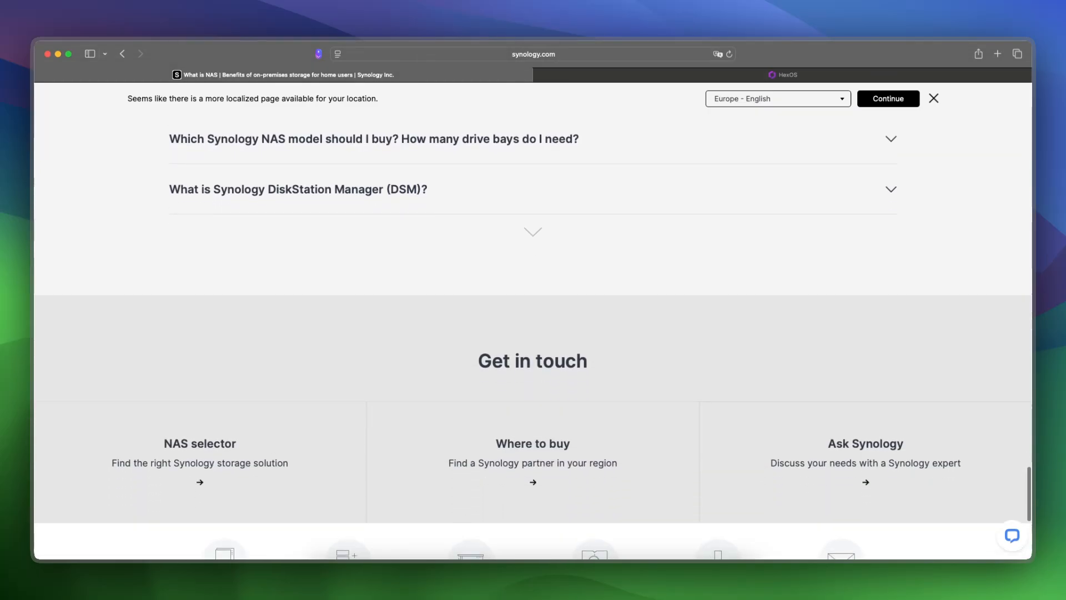
pyautogui.click(783, 75)
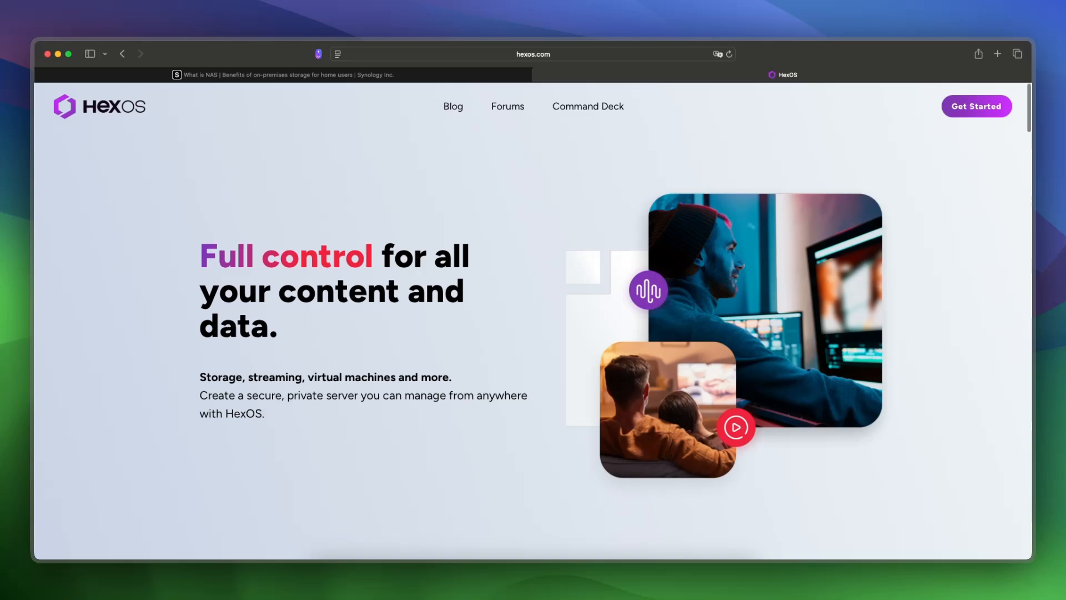
# Read down through HexOS's setup, hardware and content-control feature sections.
pyautogui.scroll(-3)
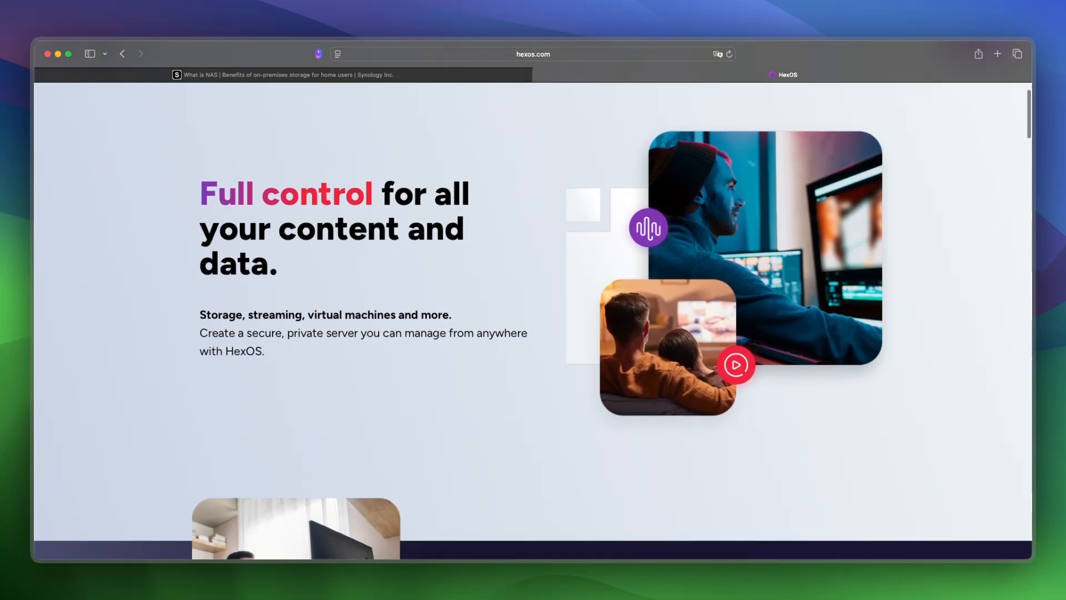
pyautogui.scroll(-3)
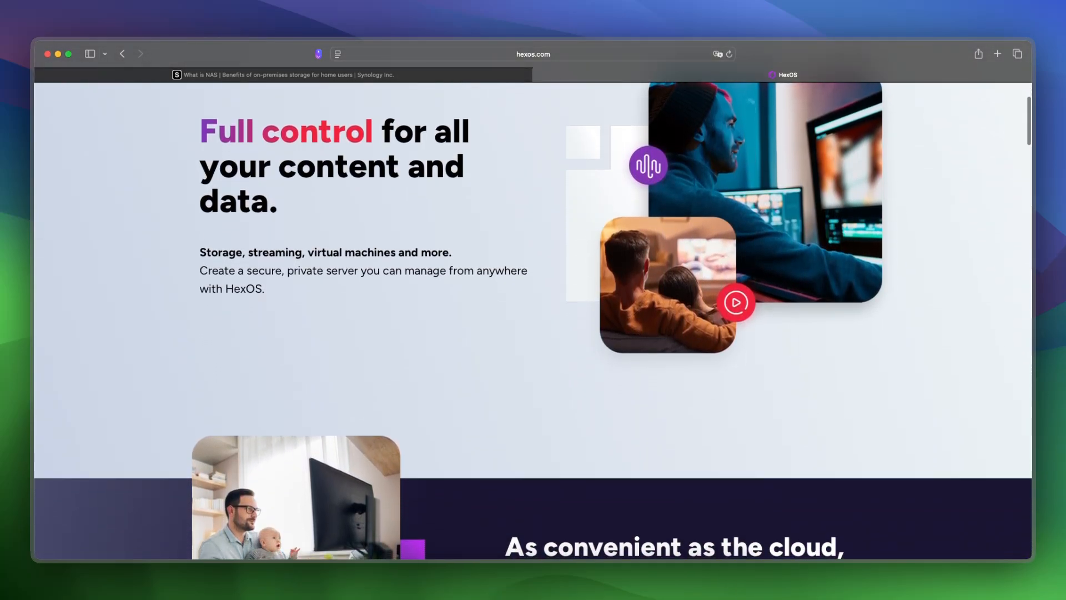
pyautogui.scroll(-3)
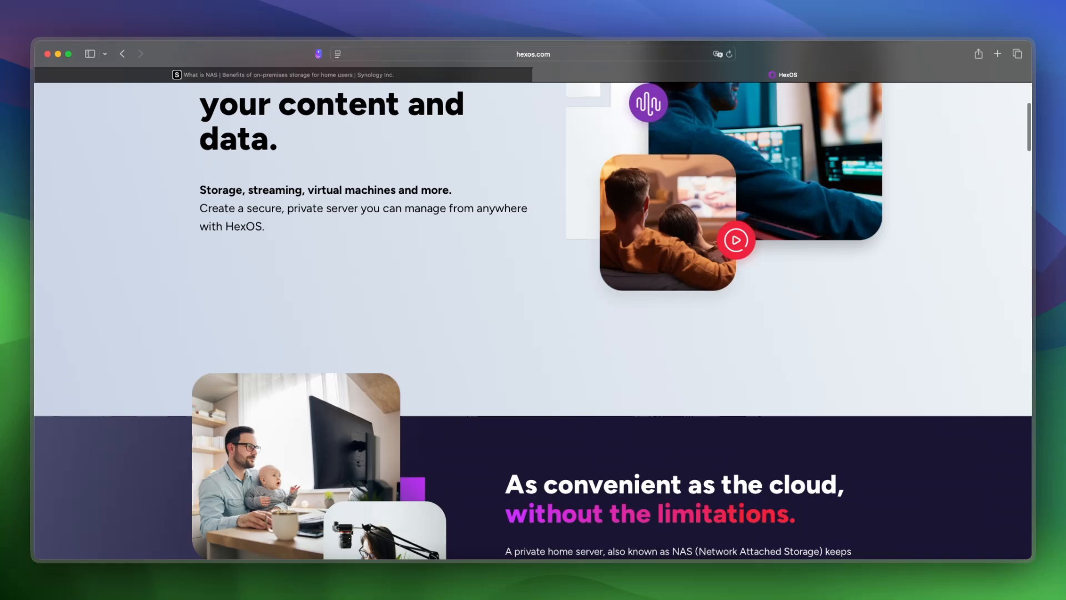
pyautogui.scroll(-3)
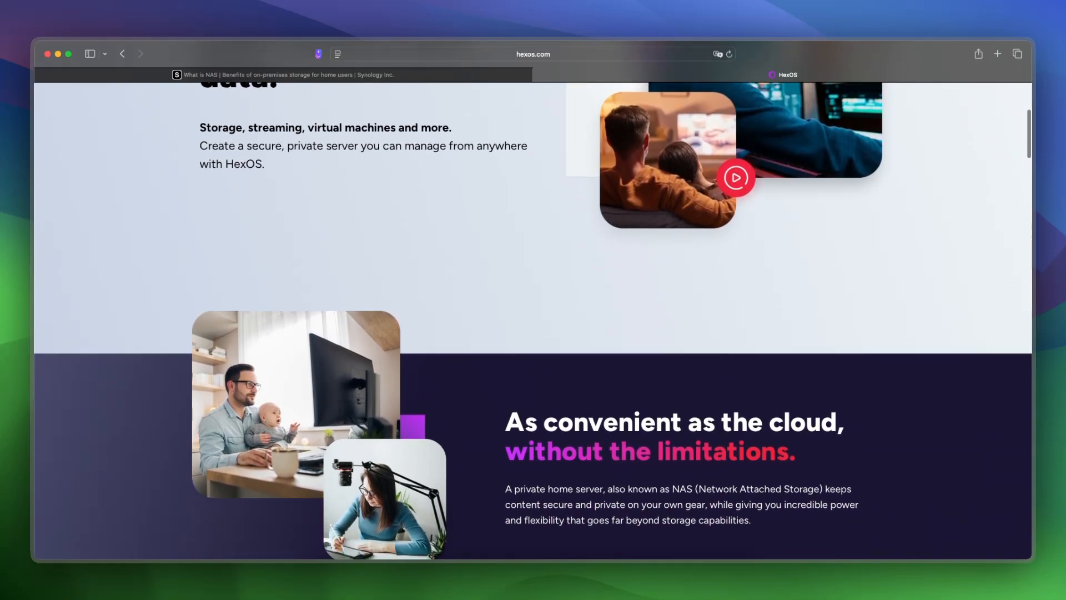
pyautogui.scroll(-3)
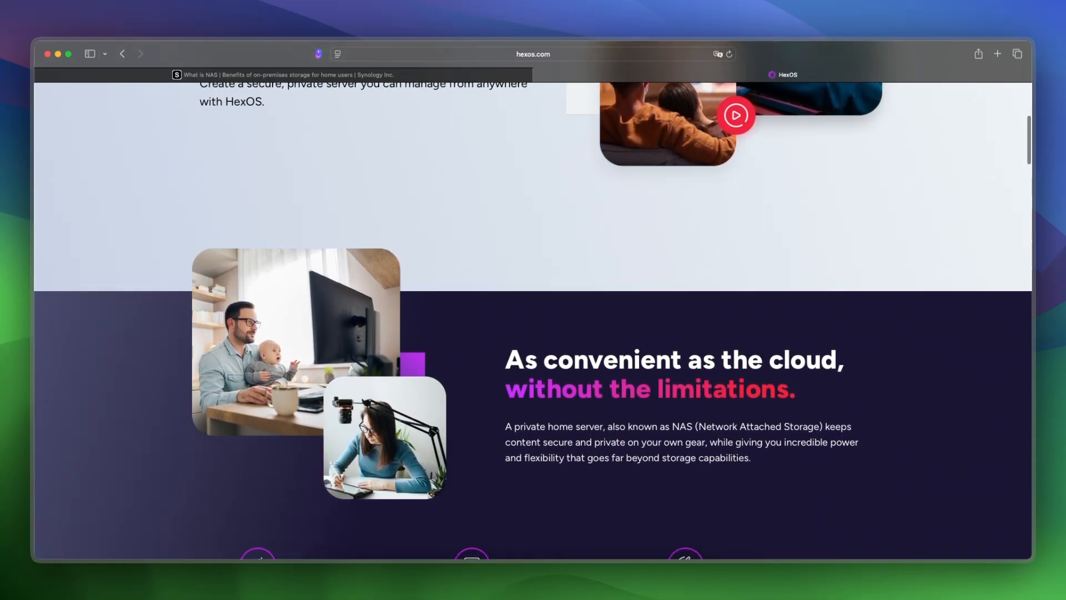
pyautogui.scroll(-3)
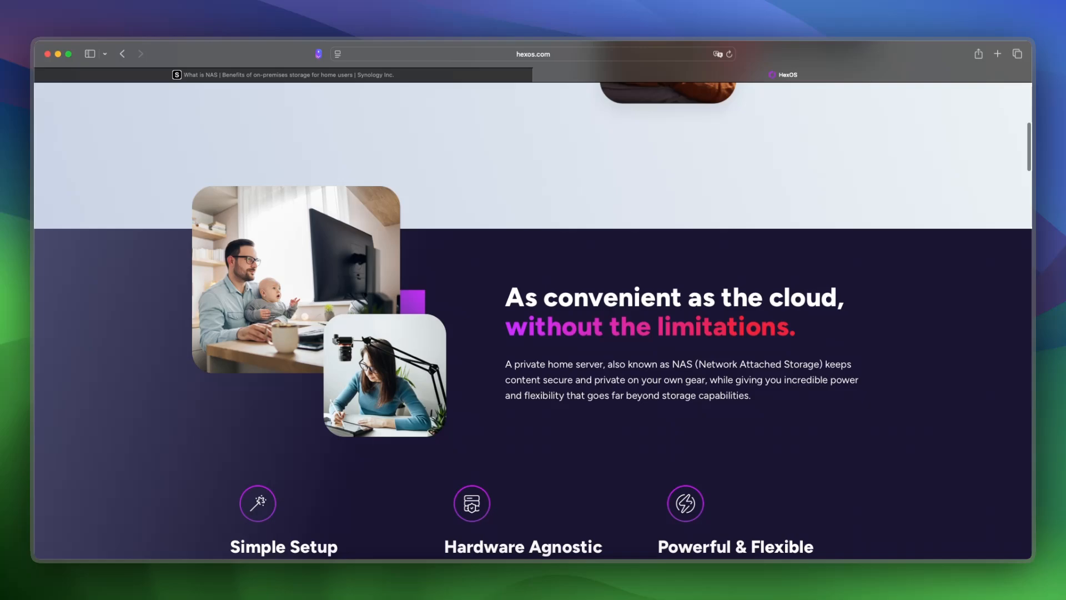
pyautogui.scroll(-3)
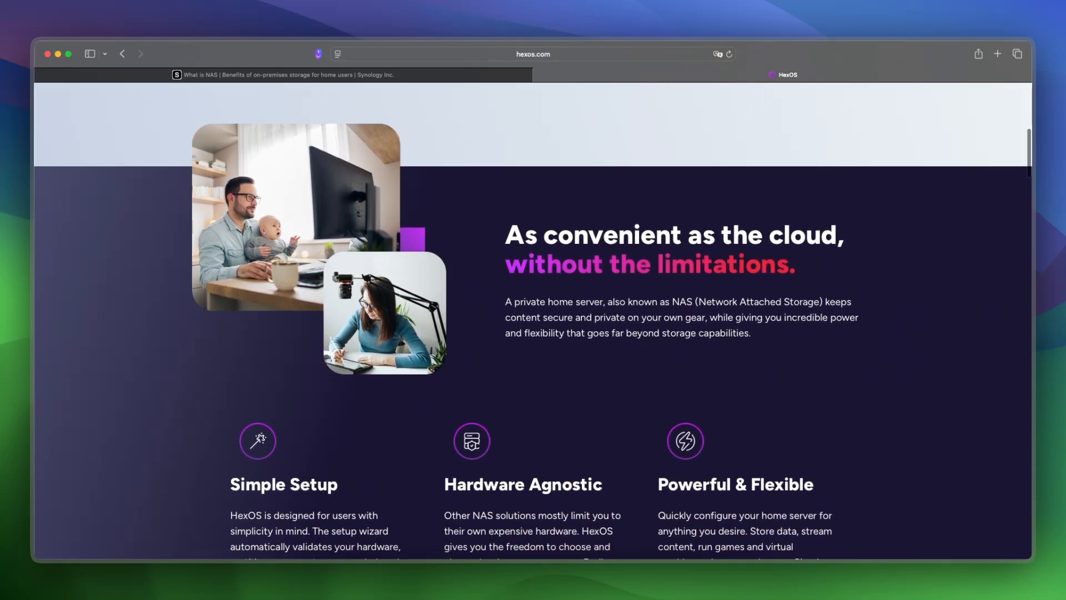
pyautogui.scroll(-3)
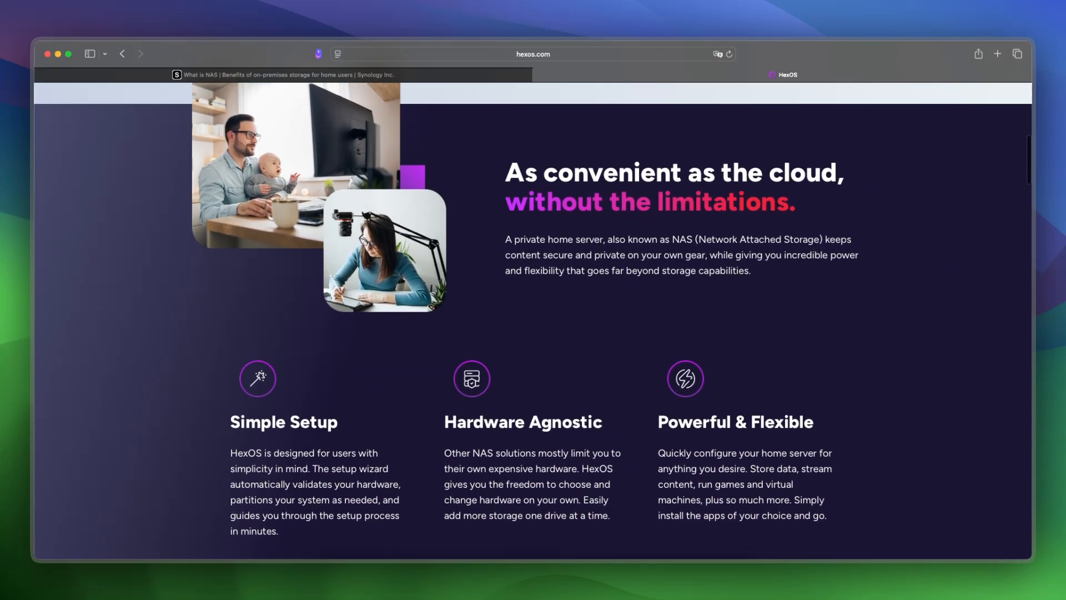
pyautogui.scroll(-3)
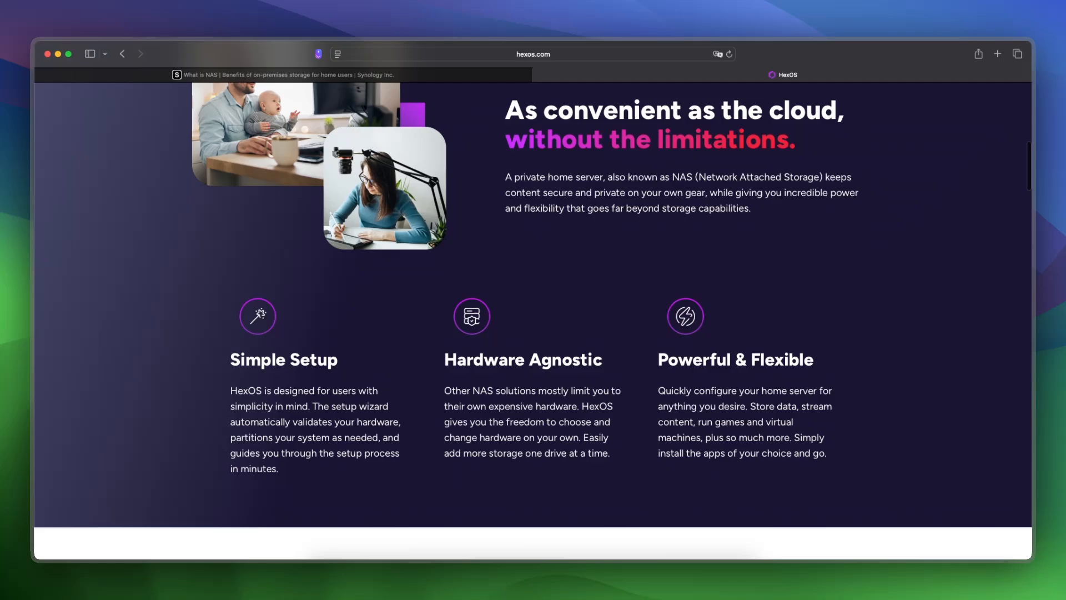
pyautogui.scroll(-3)
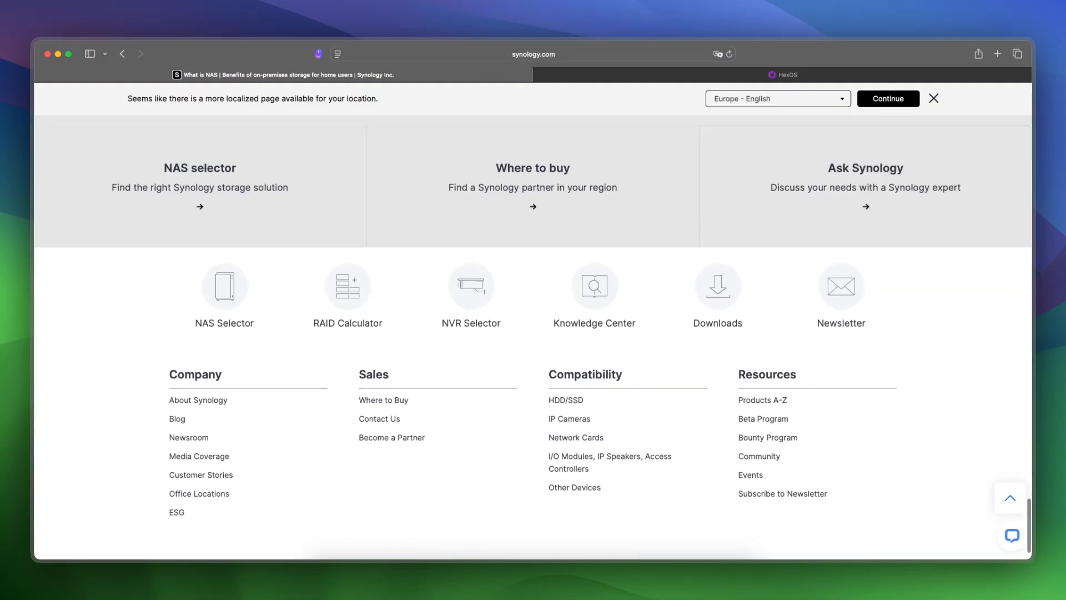
pyautogui.scroll(-3)
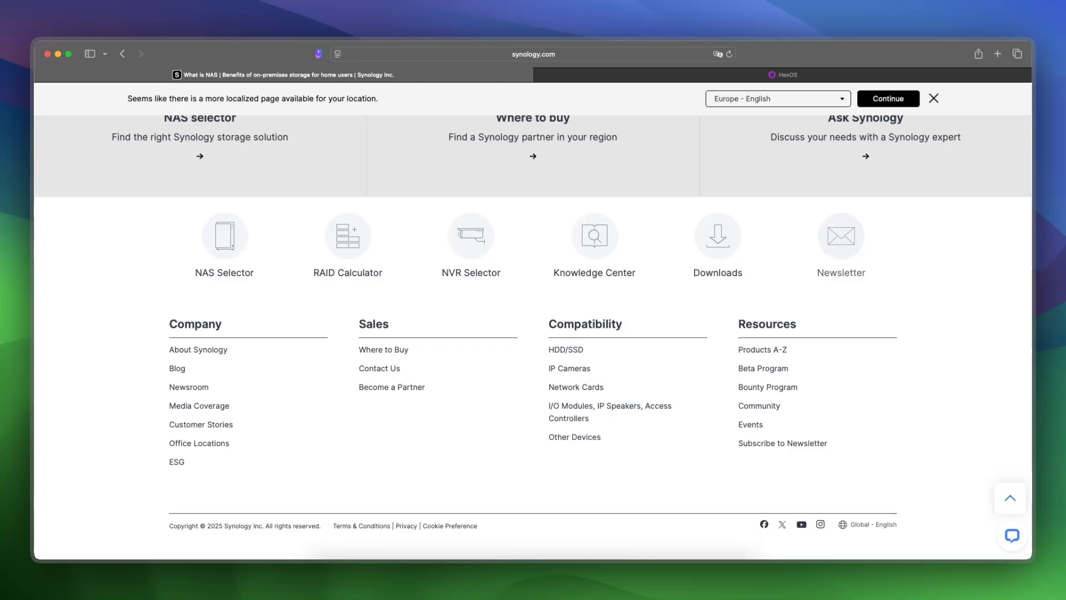
# Switch tabs and settle on Synology's NAS page scrolled near its top for comparison.
pyautogui.click(784, 75)
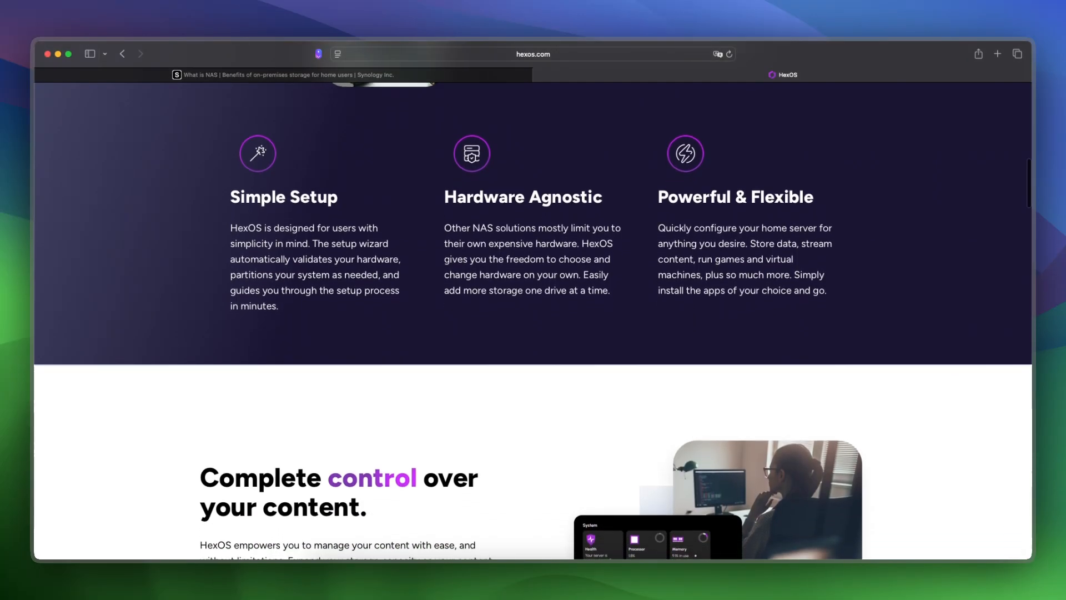
pyautogui.scroll(-3)
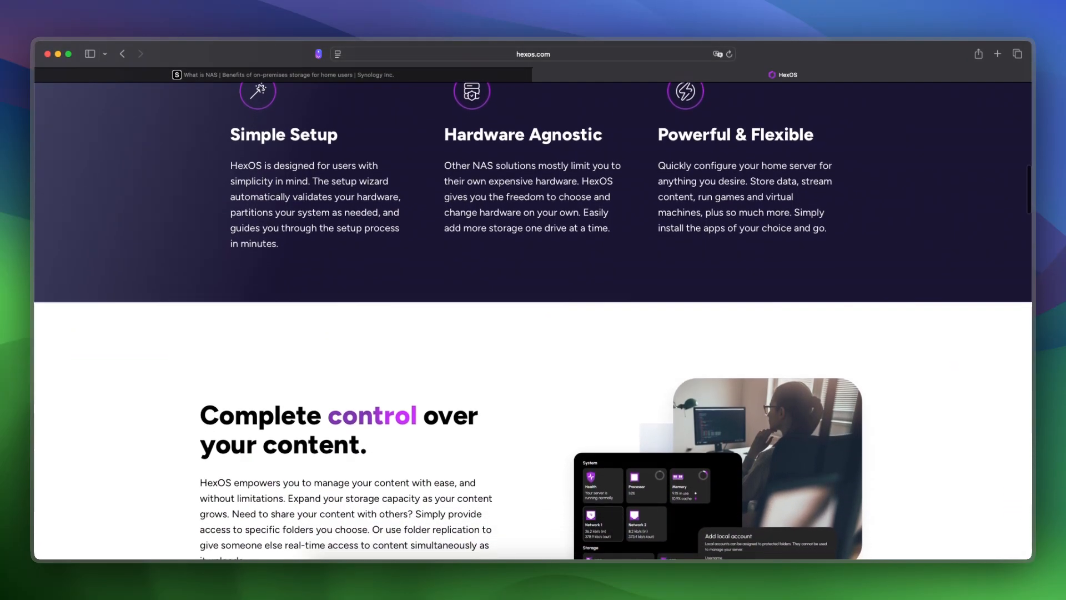
pyautogui.scroll(-3)
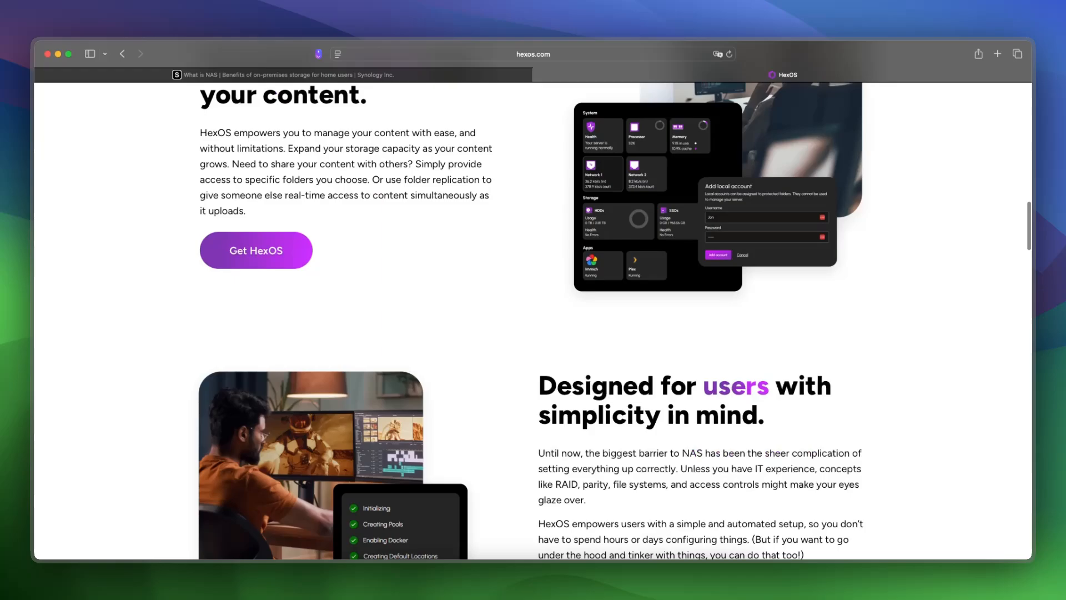
pyautogui.scroll(3)
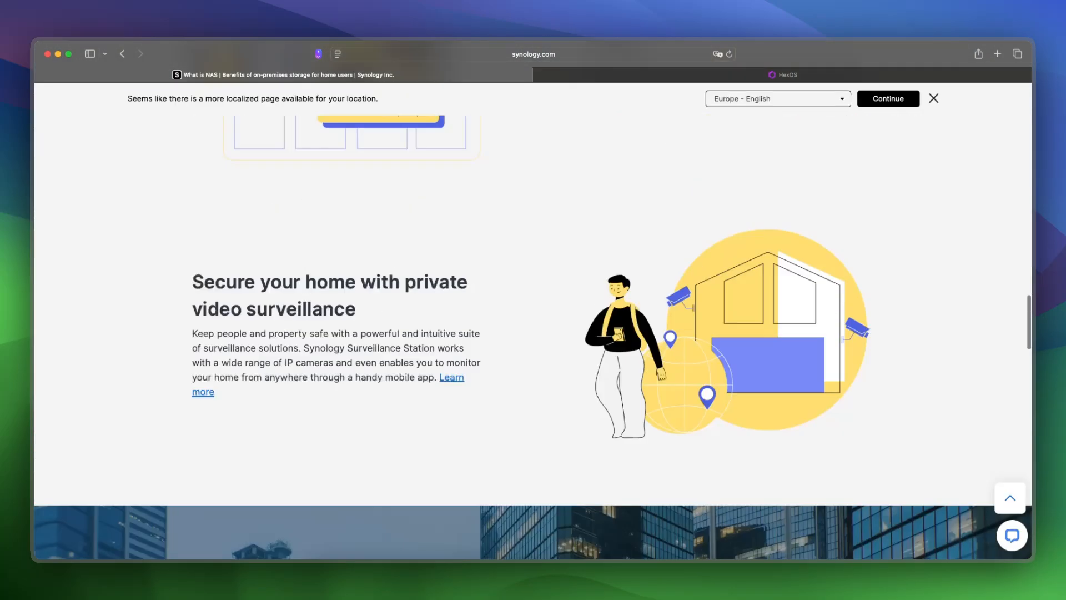
pyautogui.scroll(3)
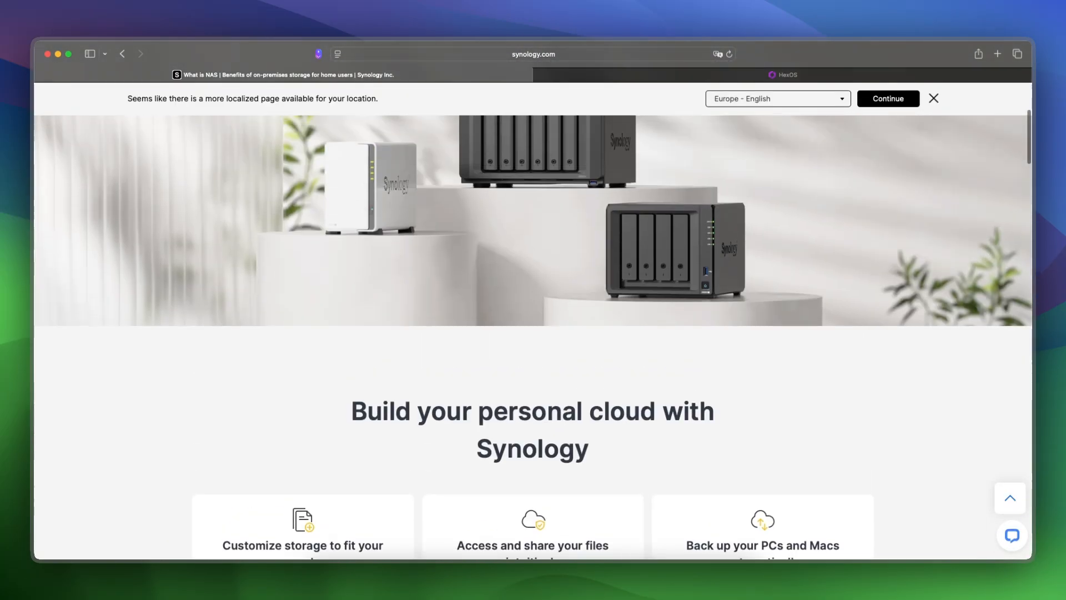